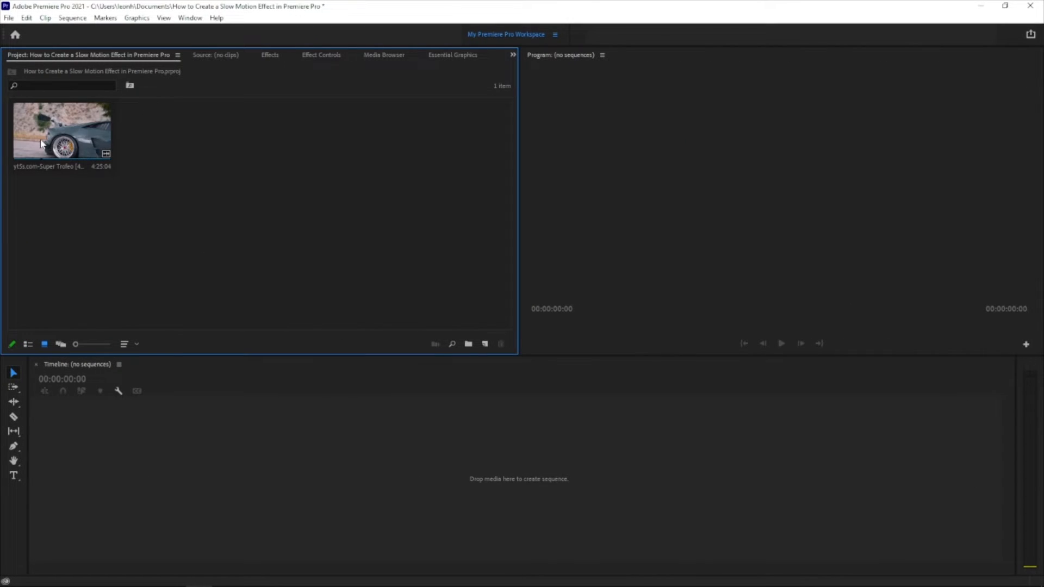
Create a sequence from the car clip and render its previews In to Out.
click(62, 129)
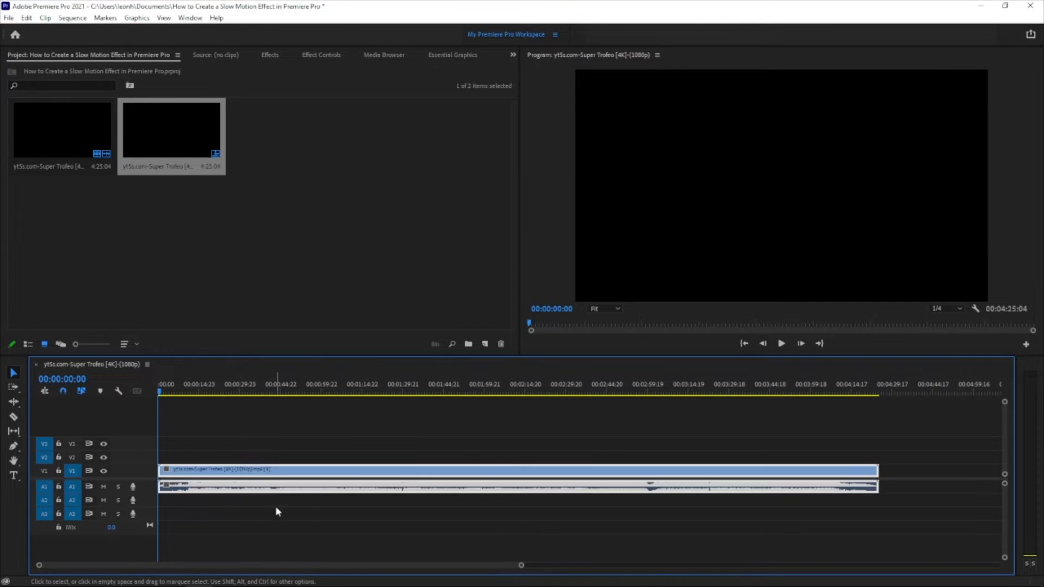
mouse_move(77, 29)
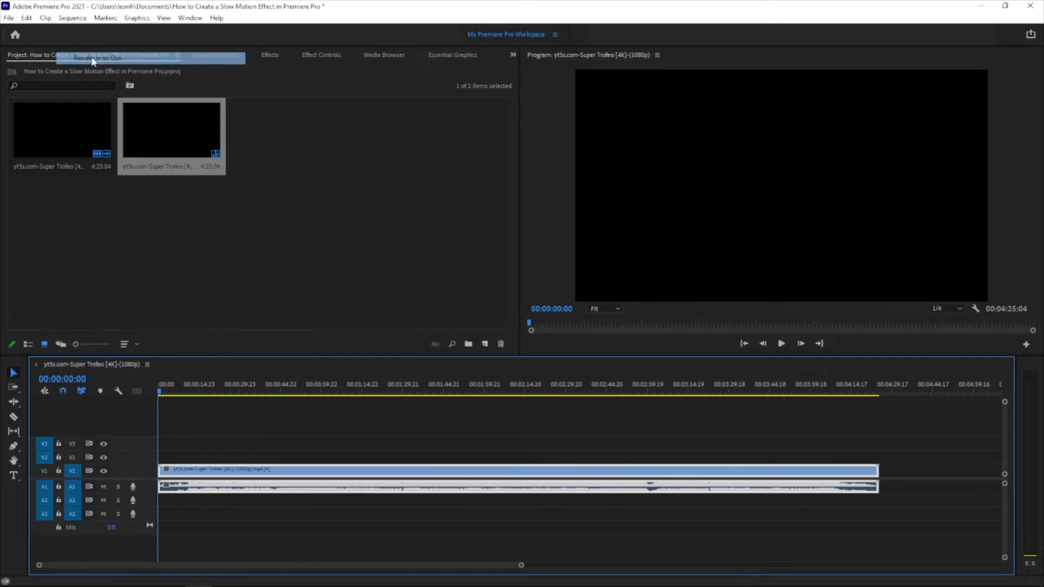
click(97, 58)
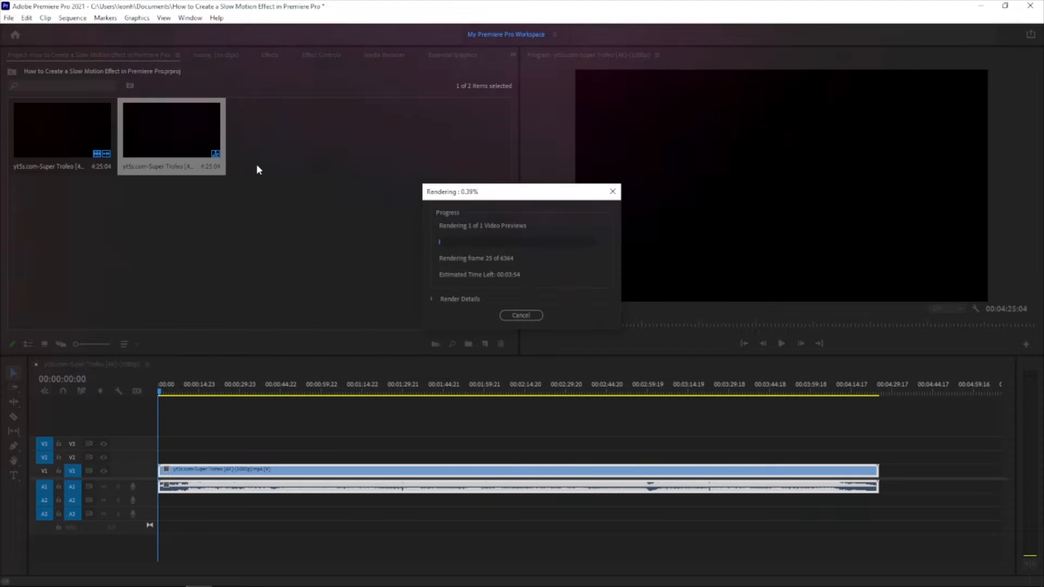
click(520, 315)
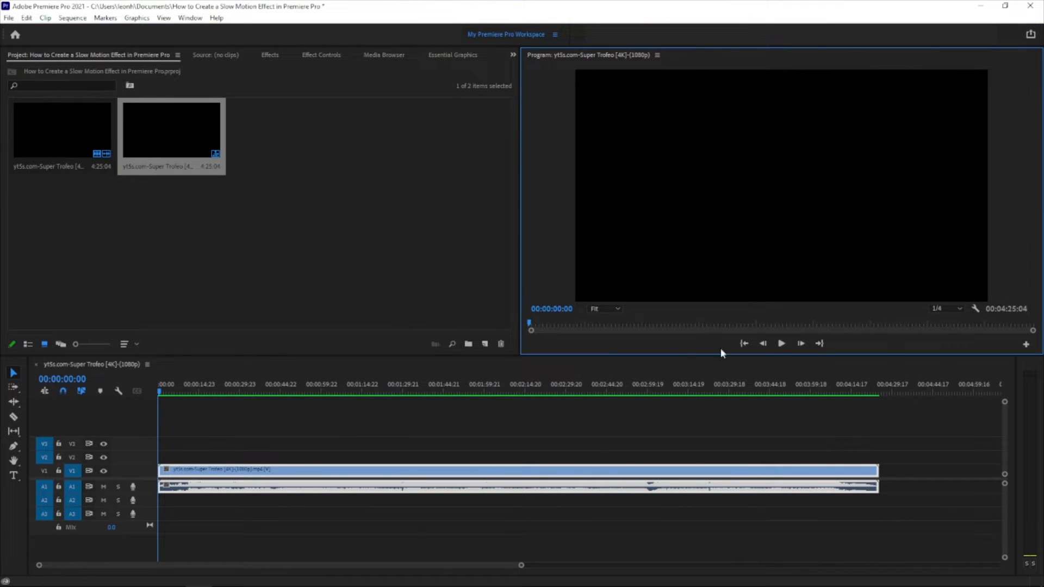
Play the sequence and cut the car clip into two pieces near 39 seconds.
click(171, 384)
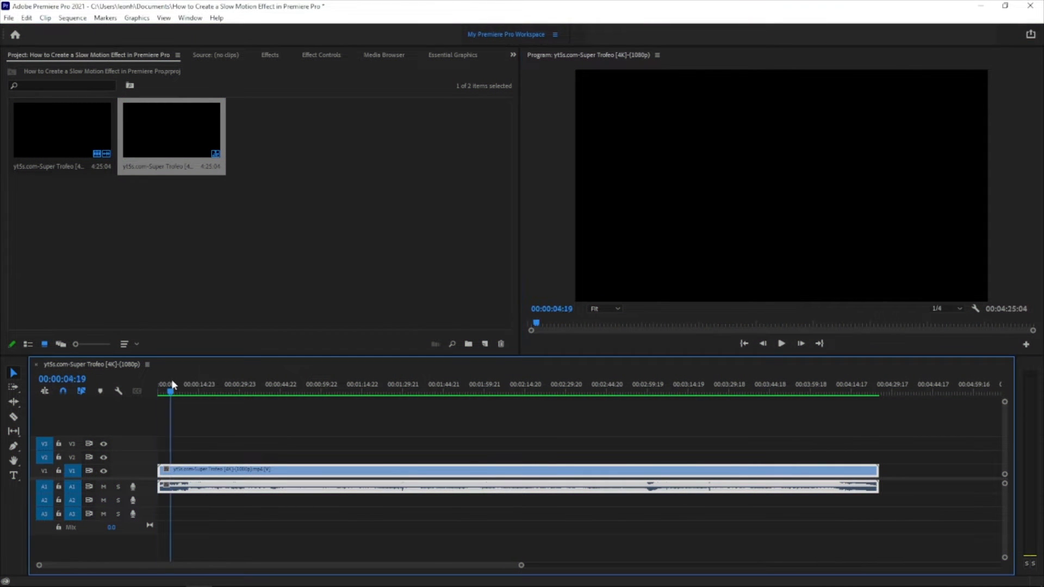
click(240, 384)
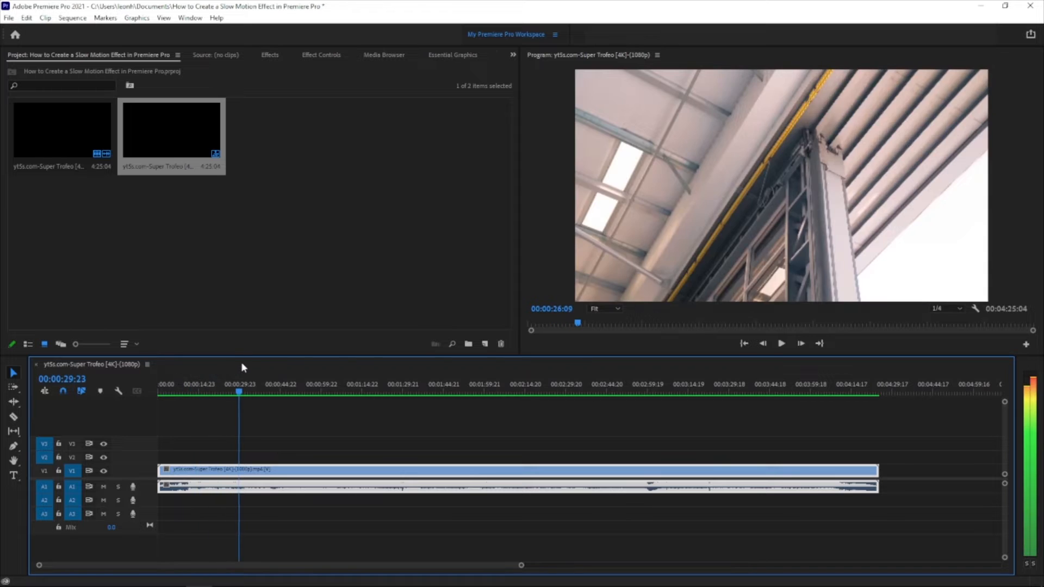
click(326, 391)
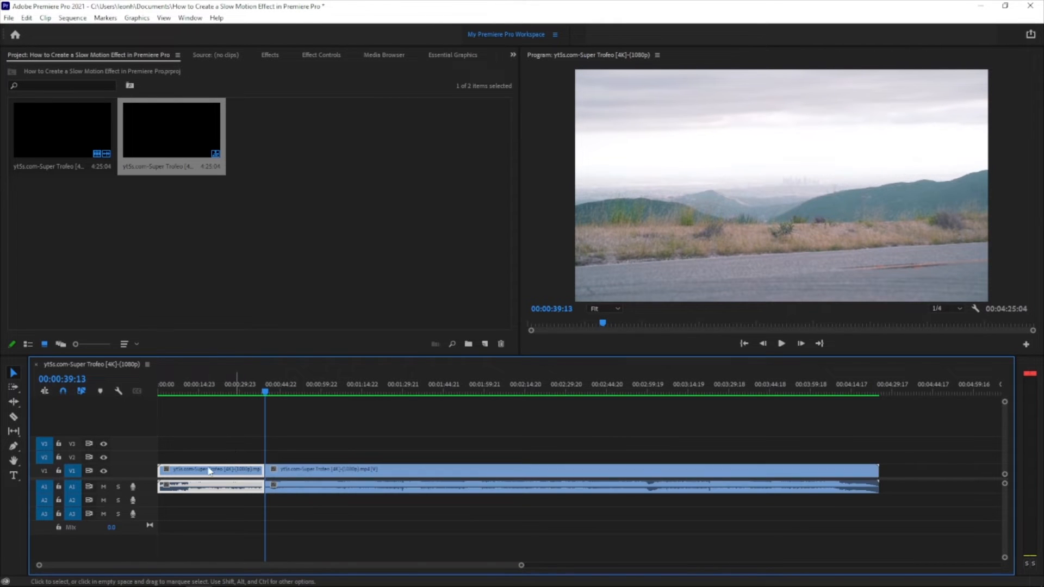
mouse_move(228, 137)
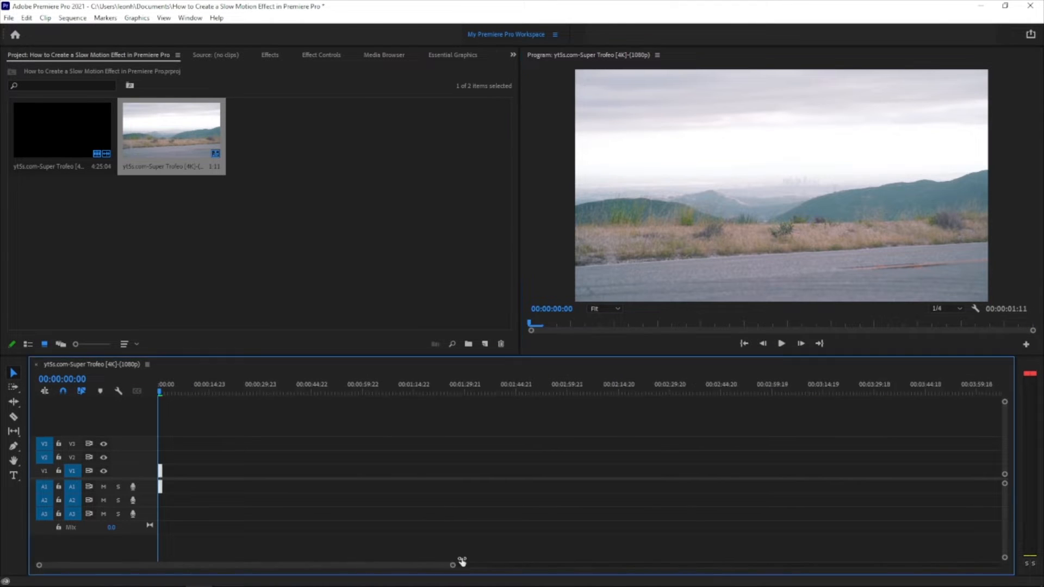
Set the trimmed clip's Speed/Duration to 50%, giving a 2:22 duration.
right_click(199, 469)
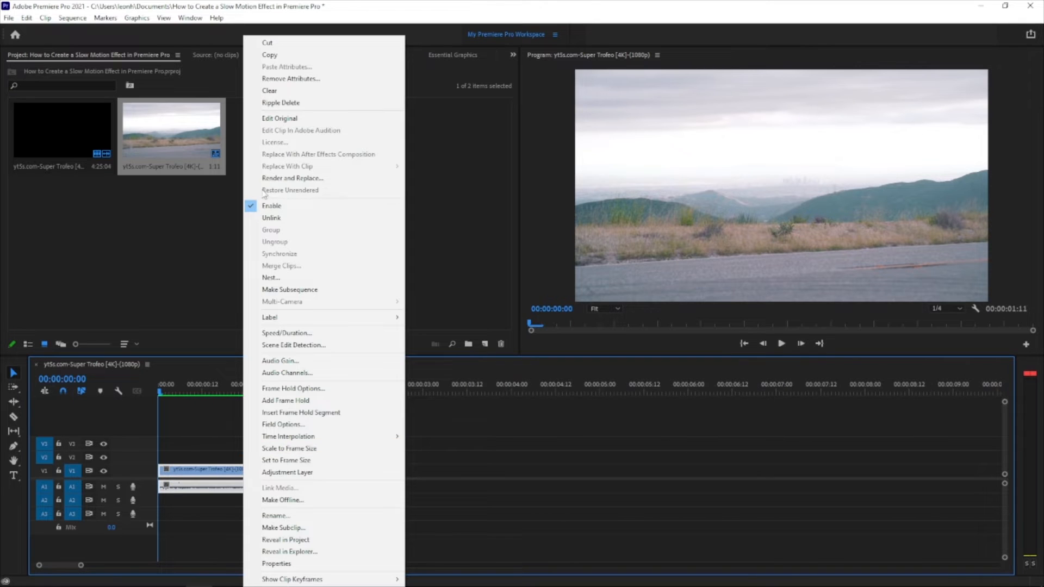
mouse_move(286, 332)
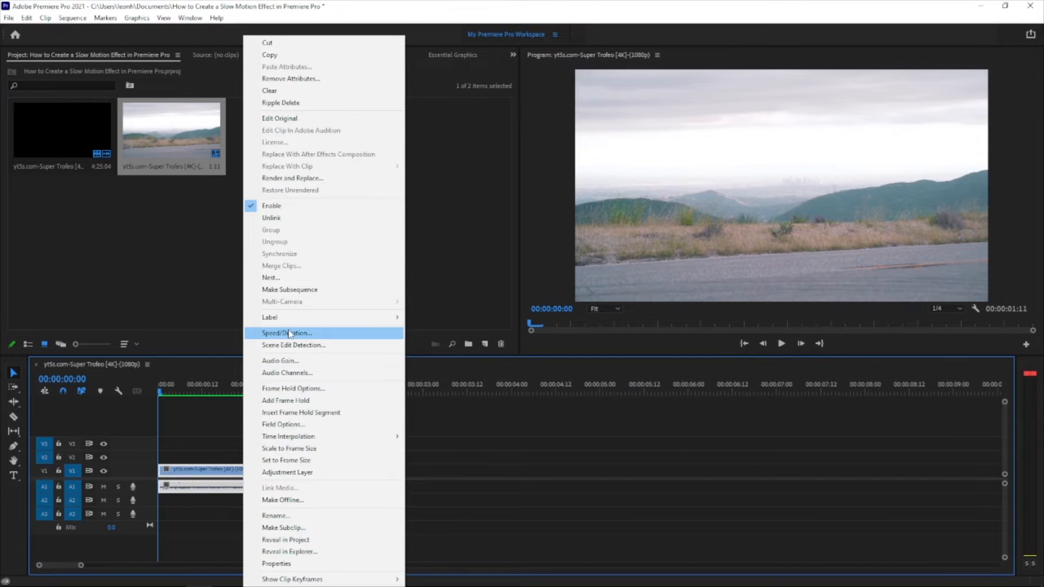
click(286, 333)
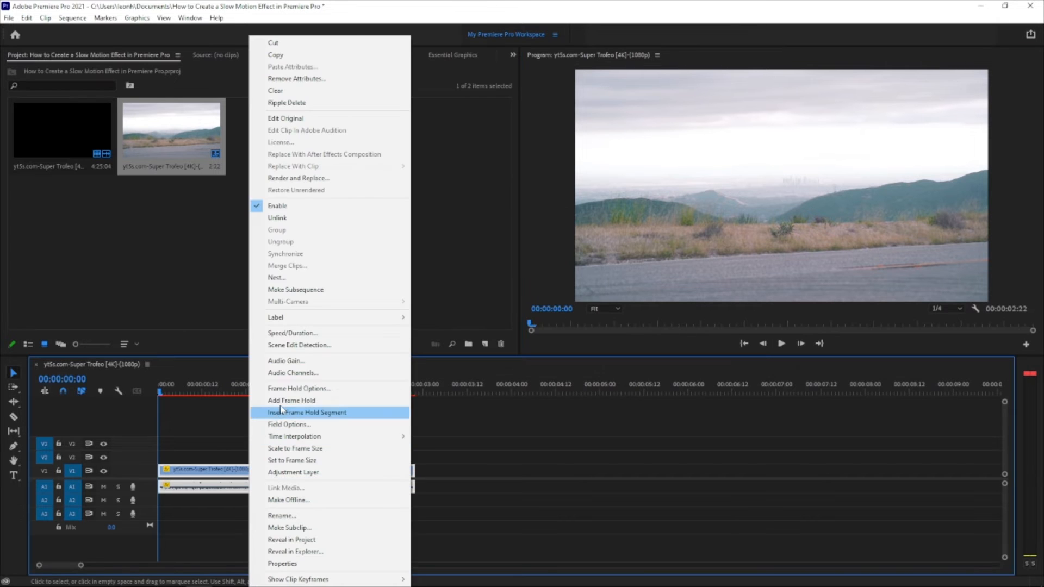
Set the half-speed clip's Time Interpolation to Optical Flow and confirm.
click(292, 333)
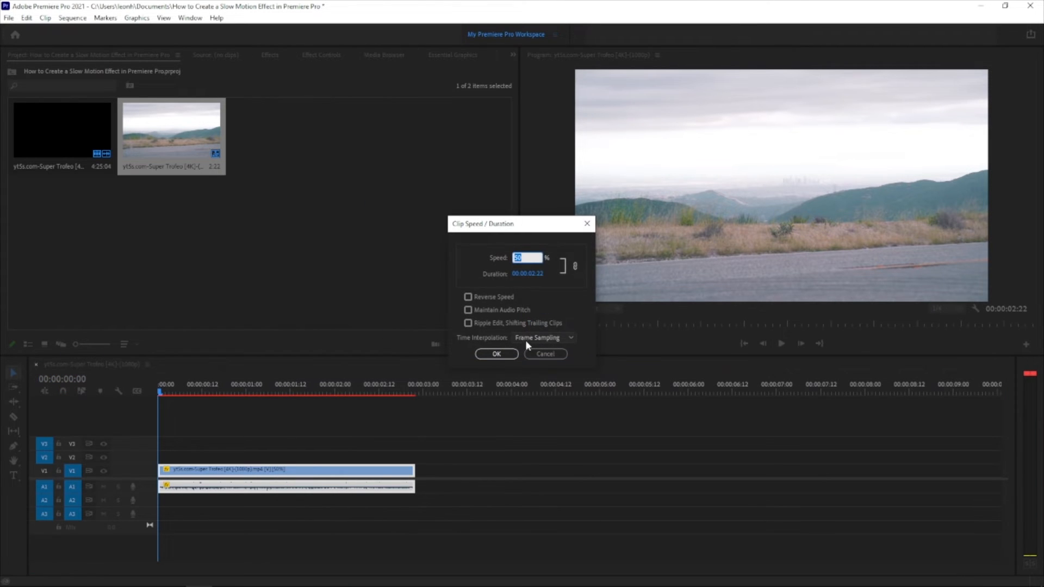
click(542, 338)
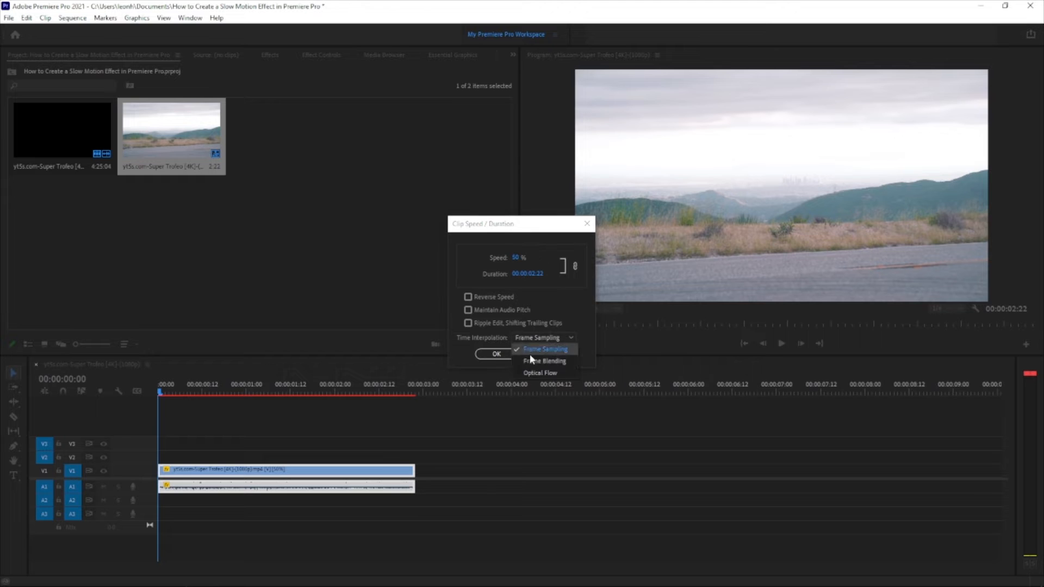
mouse_move(544, 360)
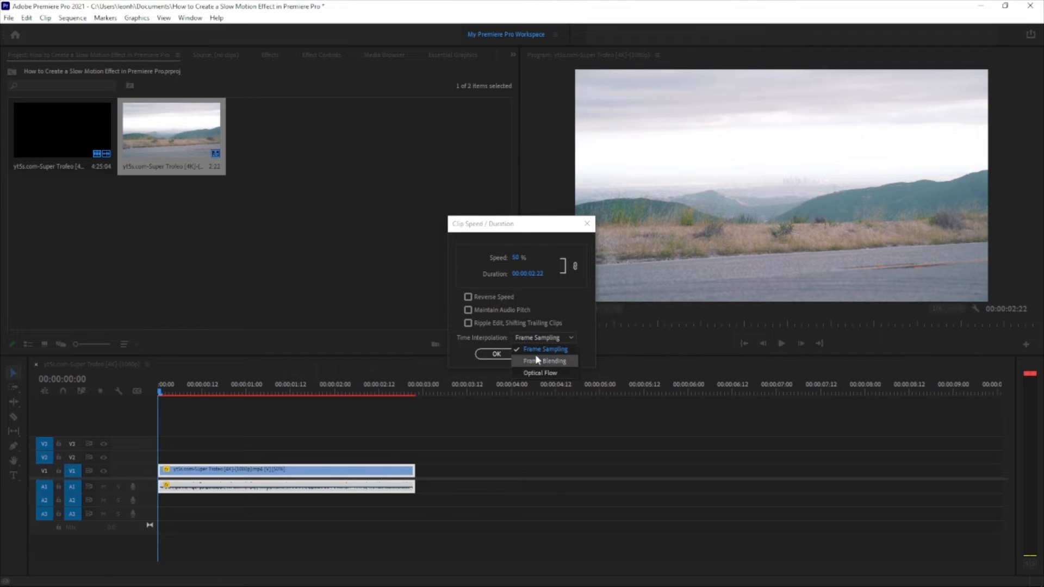
mouse_move(543, 350)
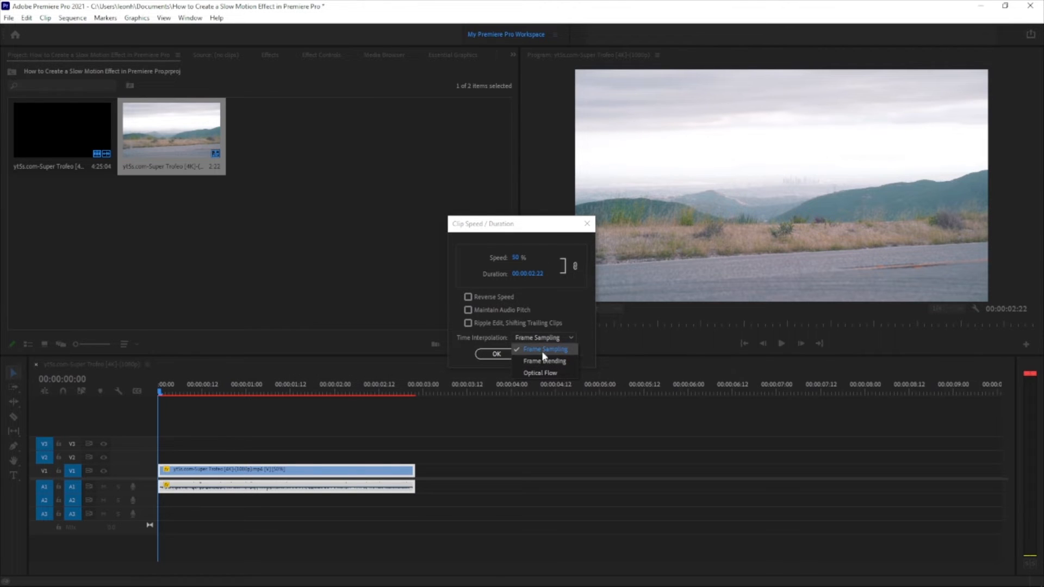
mouse_move(544, 361)
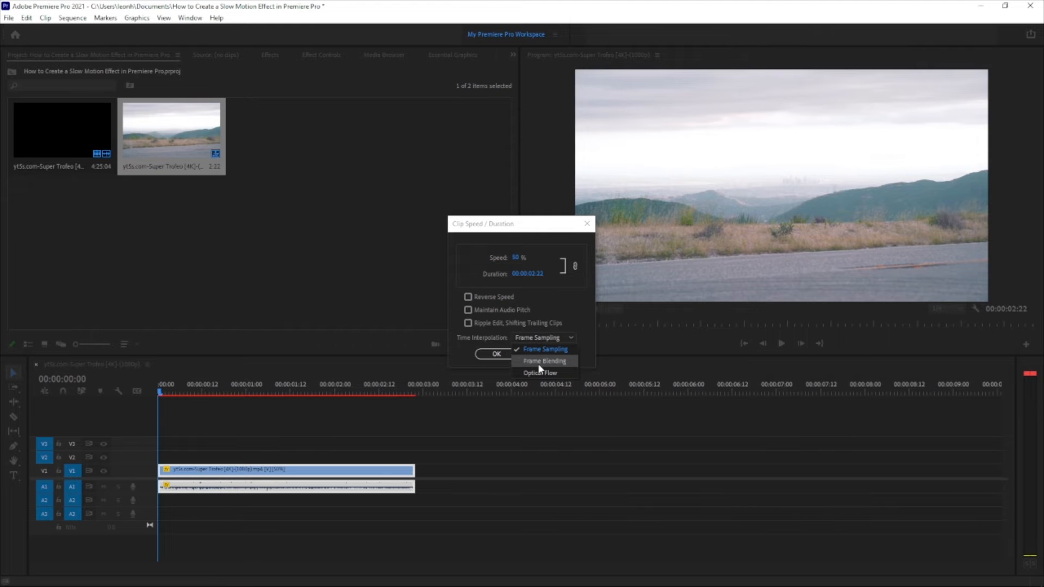
mouse_move(539, 361)
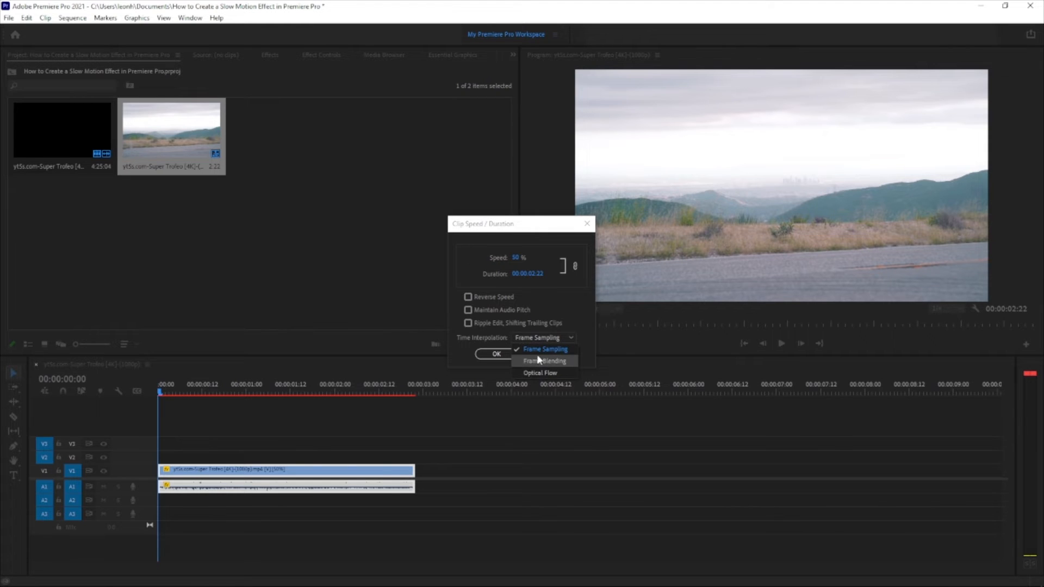
mouse_move(544, 349)
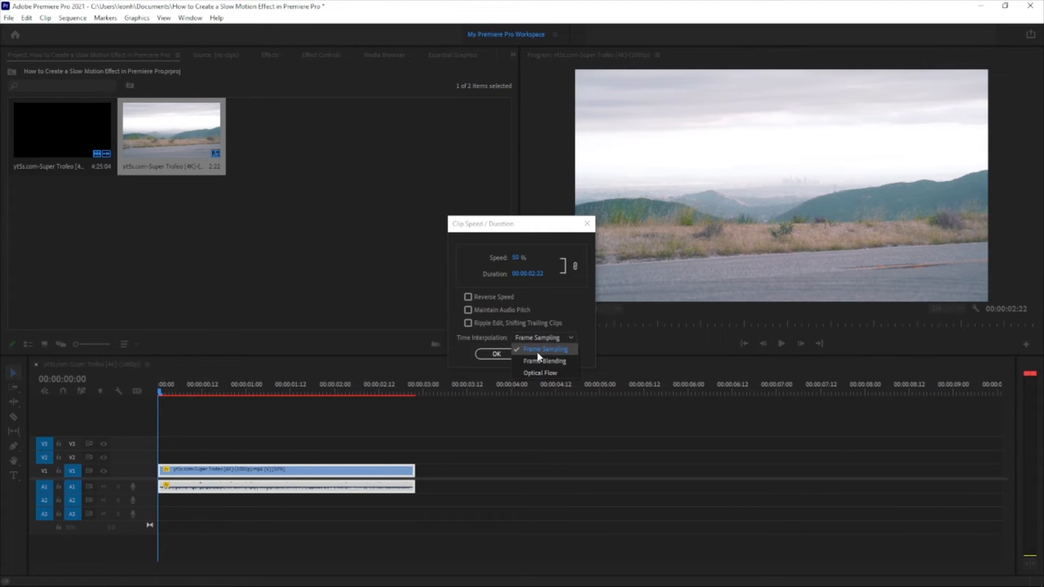
click(540, 373)
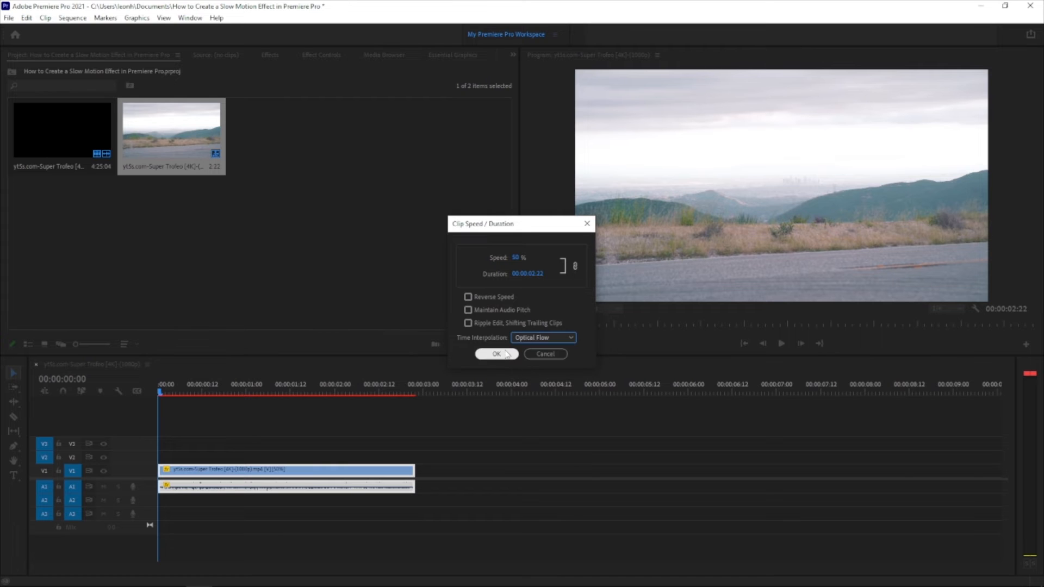
click(496, 353)
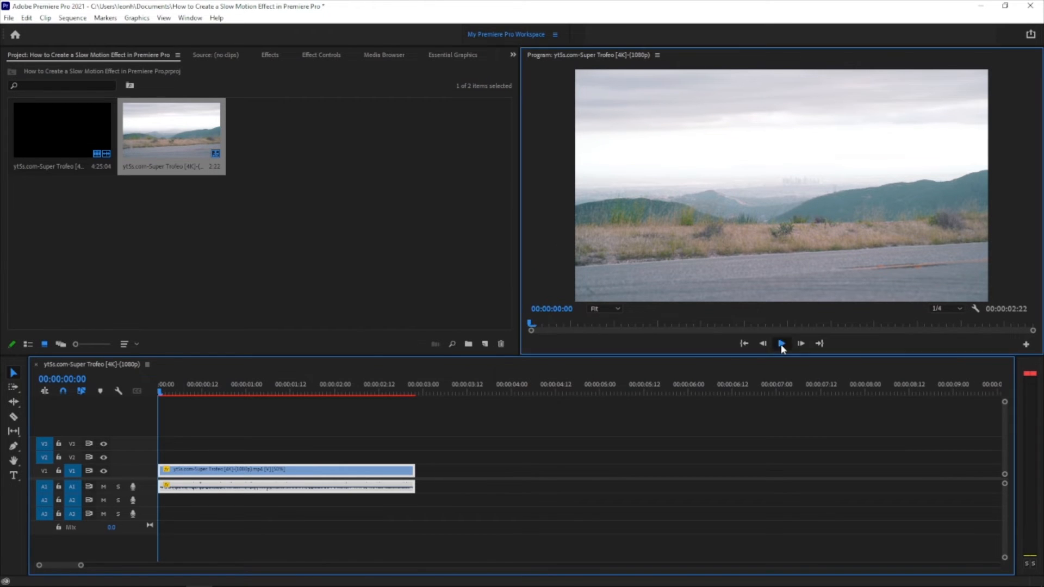
Play, stop and replay the slow-motion car clip in the Program Monitor.
click(780, 344)
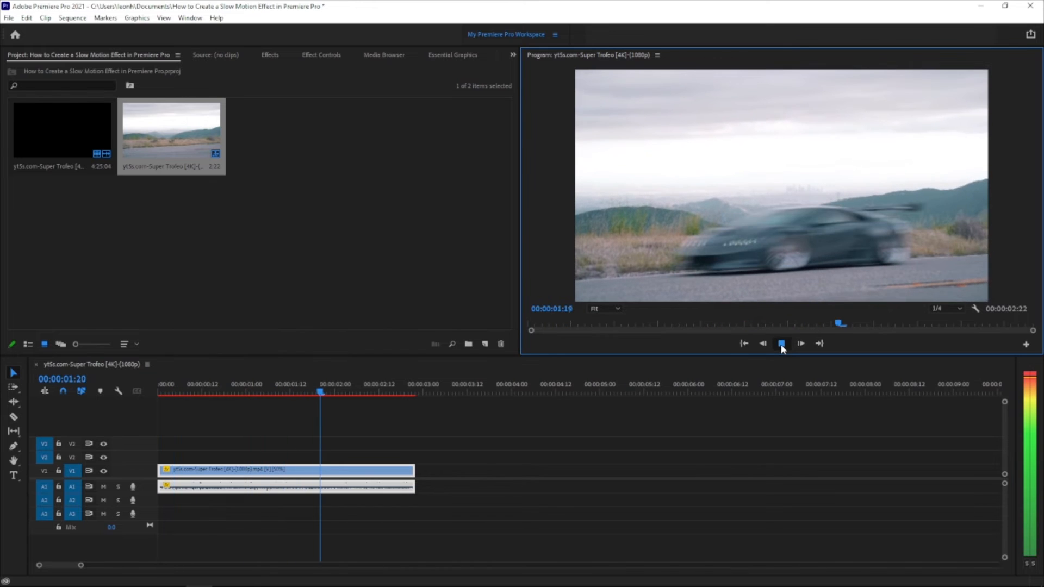
click(781, 343)
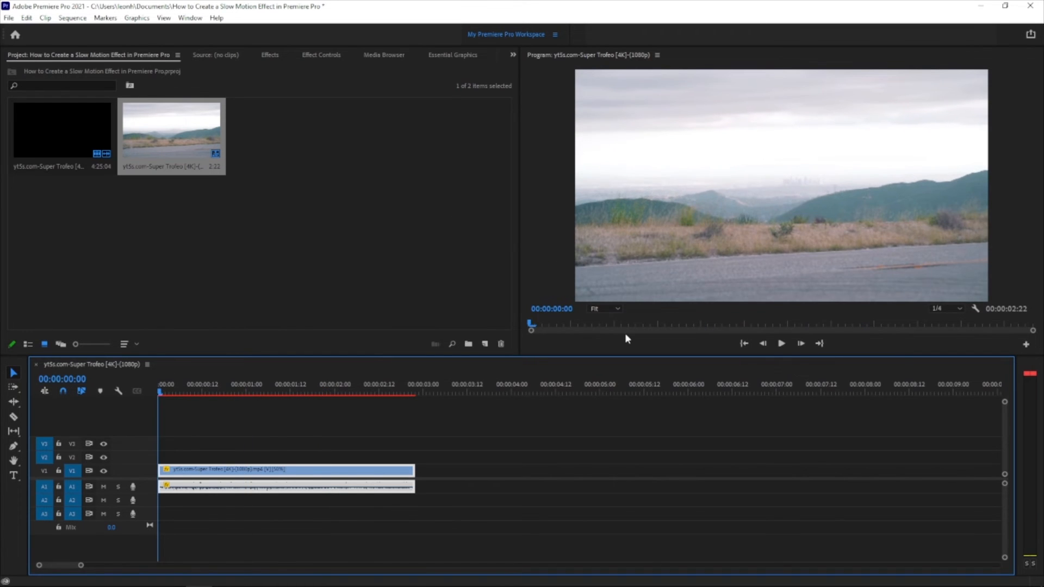
click(781, 343)
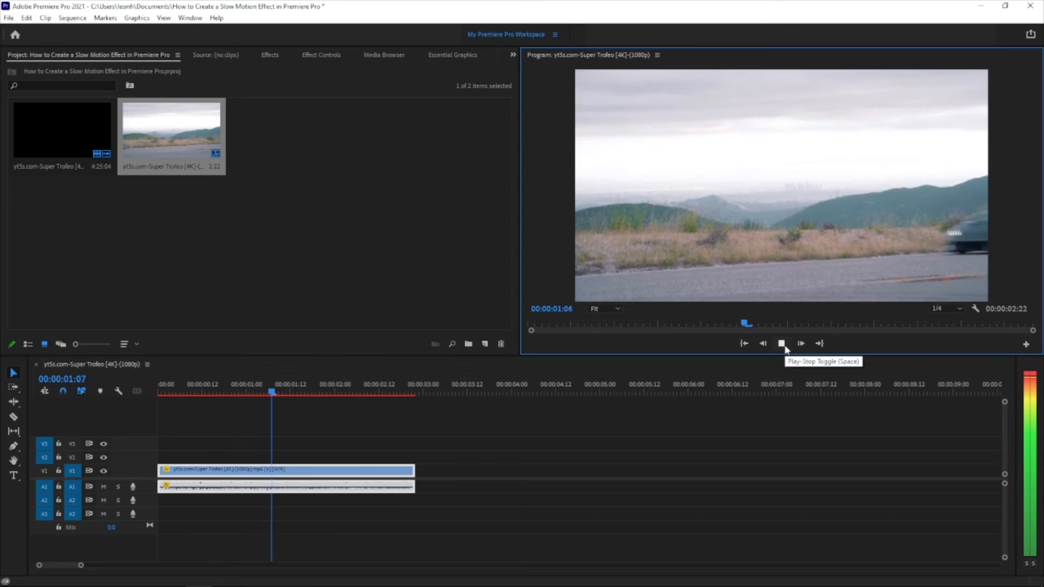
click(780, 343)
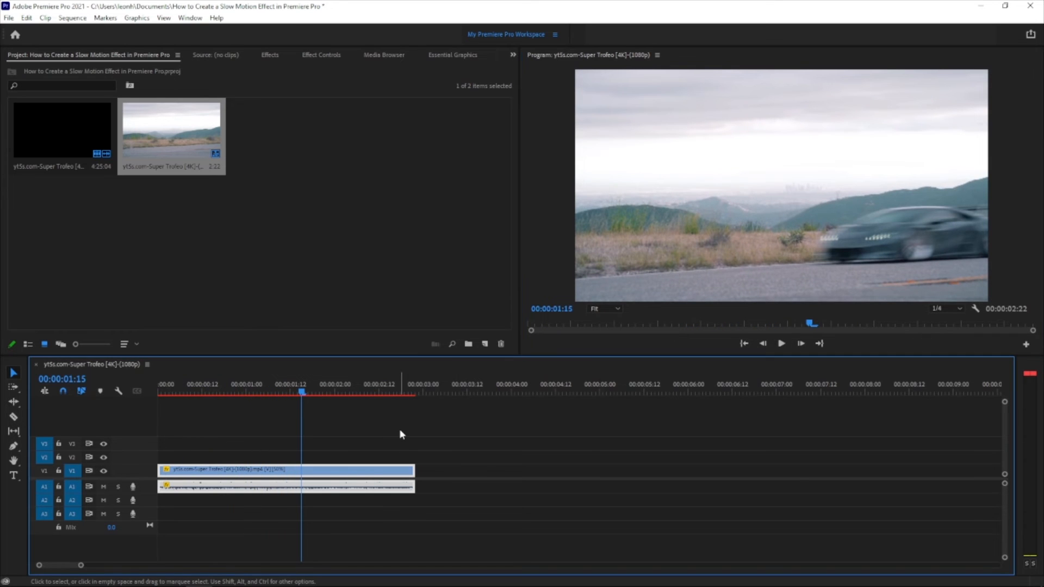